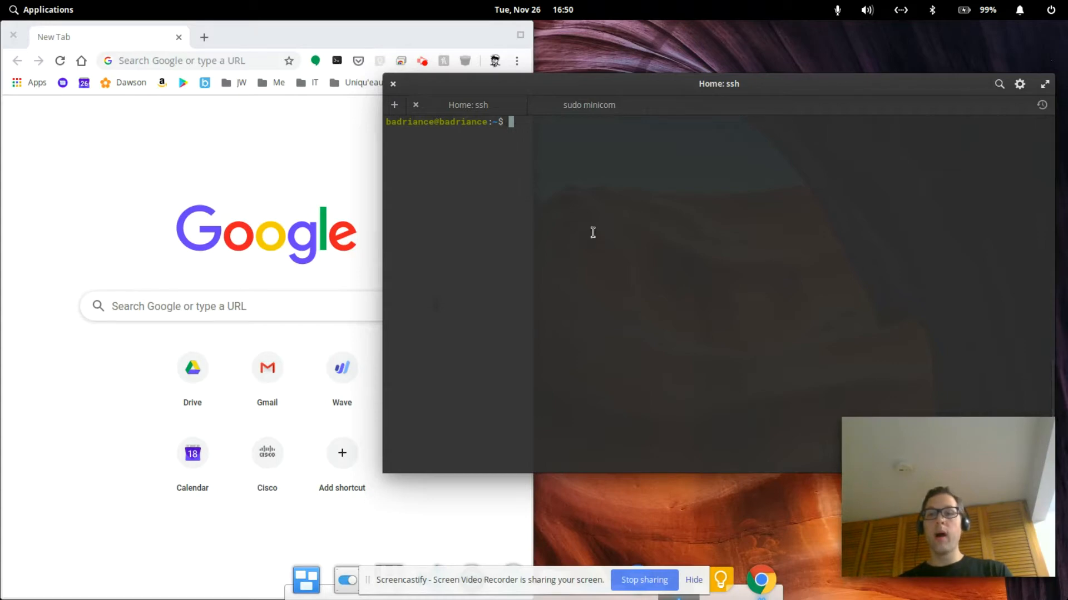
mouse_move(470, 112)
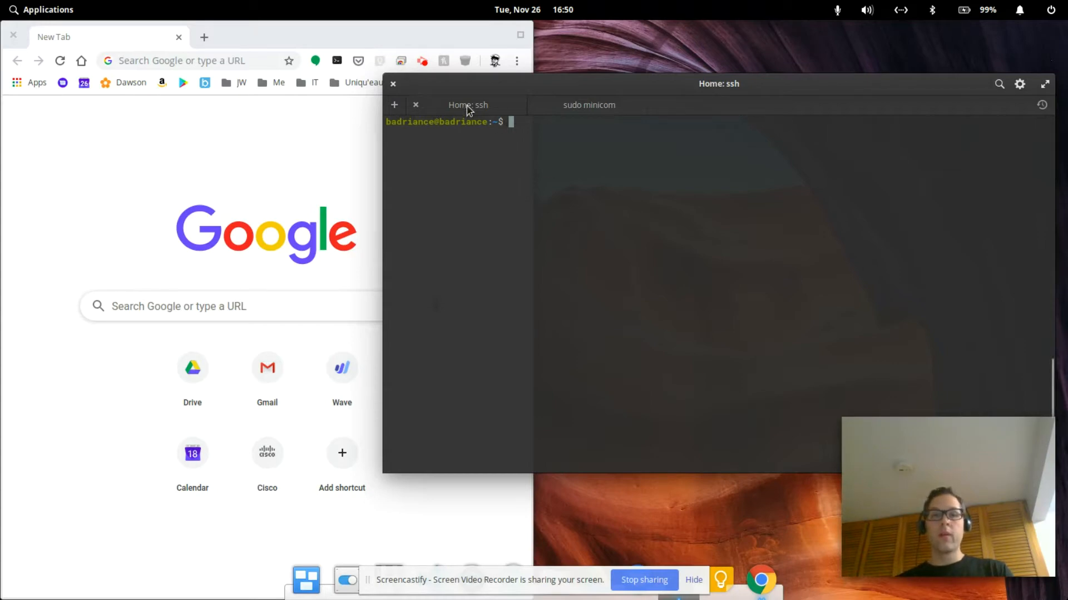
mouse_move(647, 275)
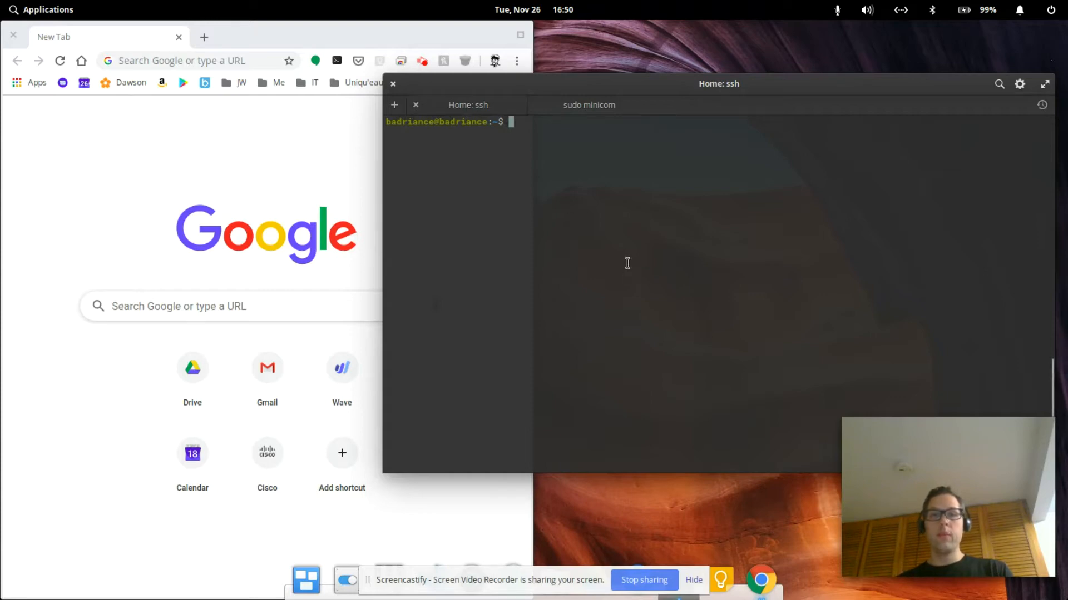
mouse_move(667, 161)
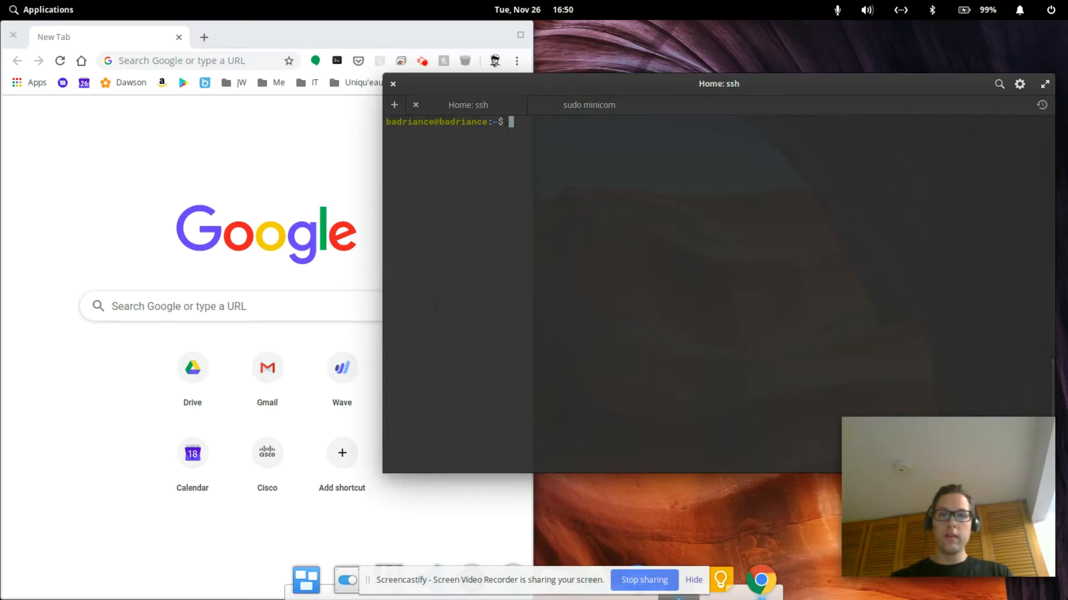
text(ssh -c aes256-cbc badriance@192.168.0.57)
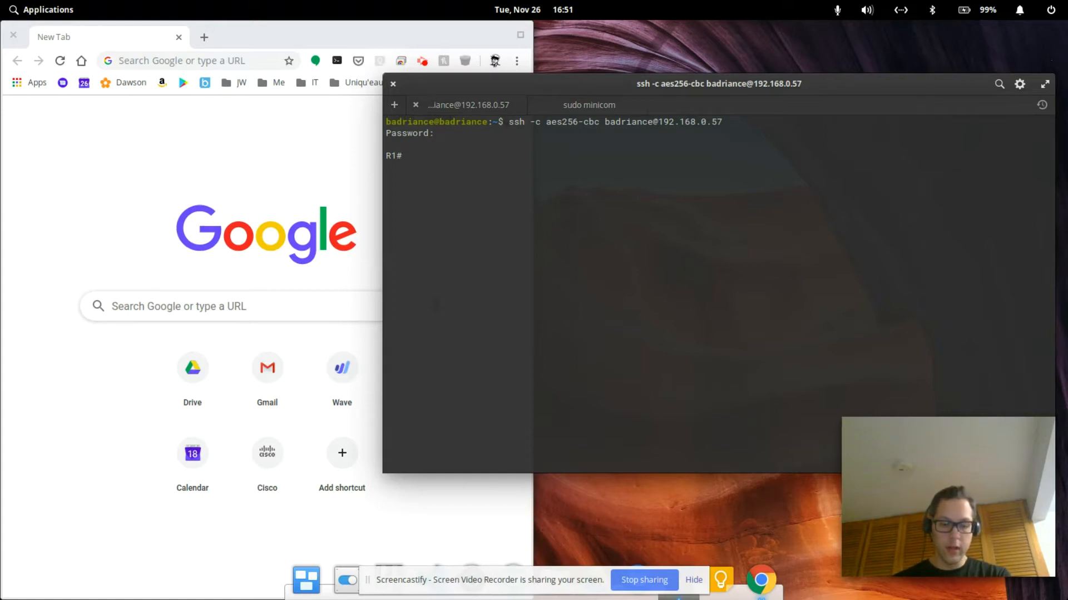
- Copy running-config to ftp: host 192.168.0.36 with destination filename R1_config
text(copy)
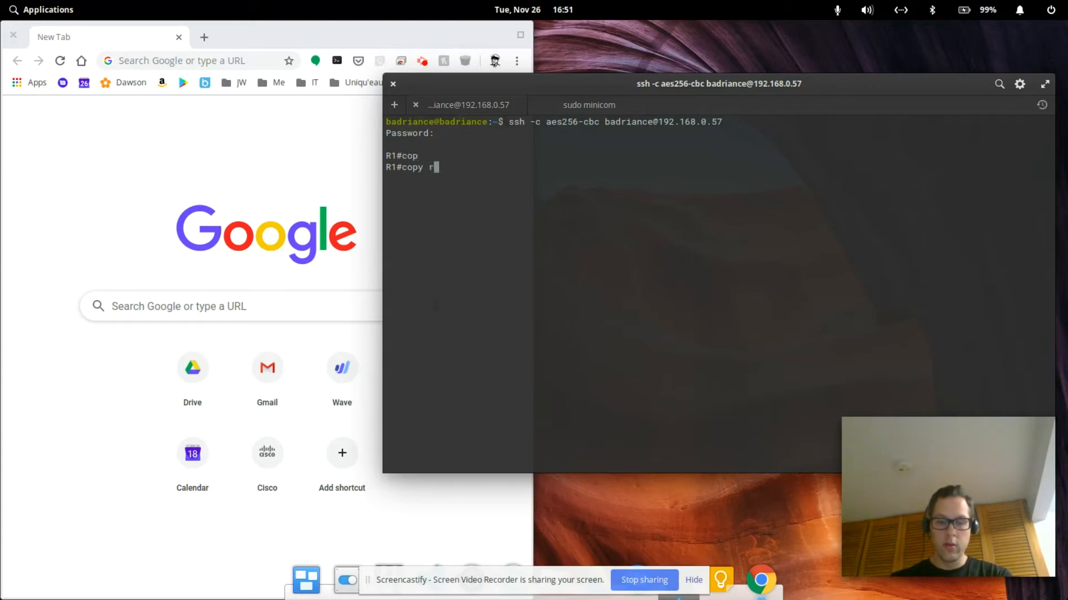
text(running-config ft)
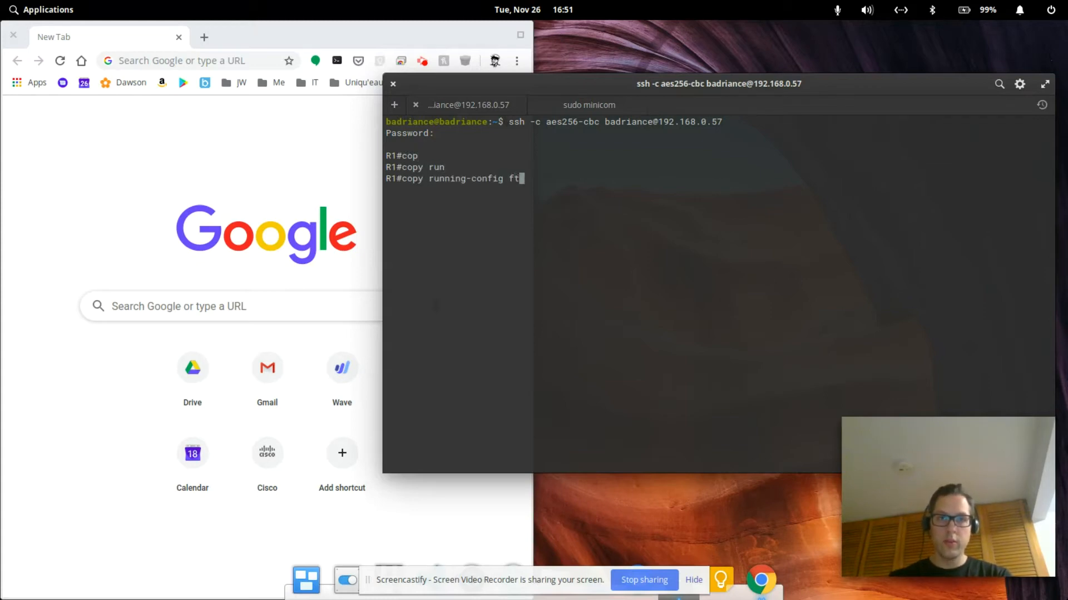
text(p:)
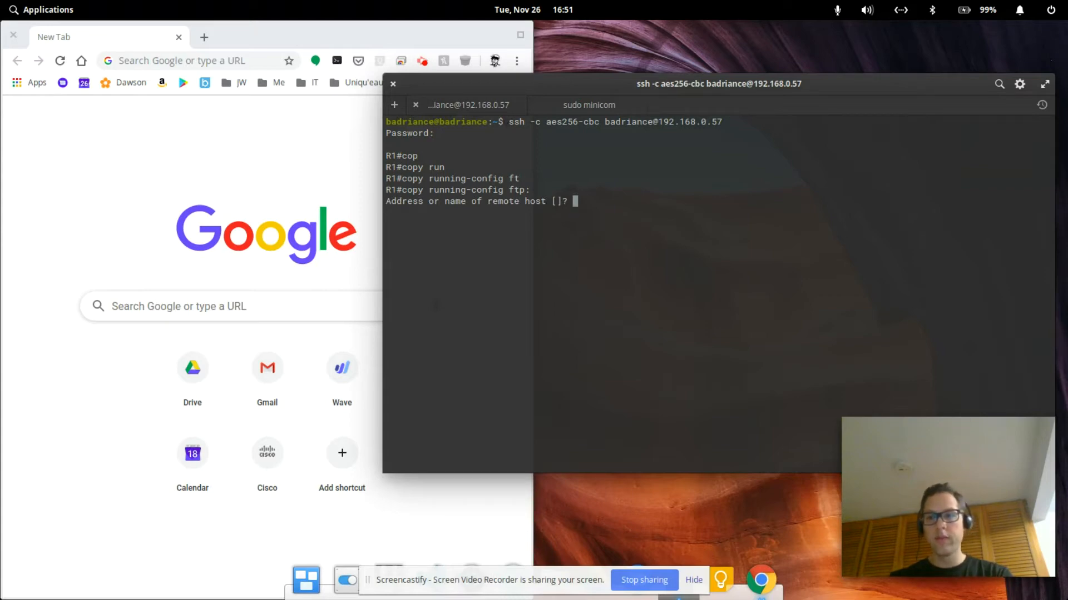
text(192.)
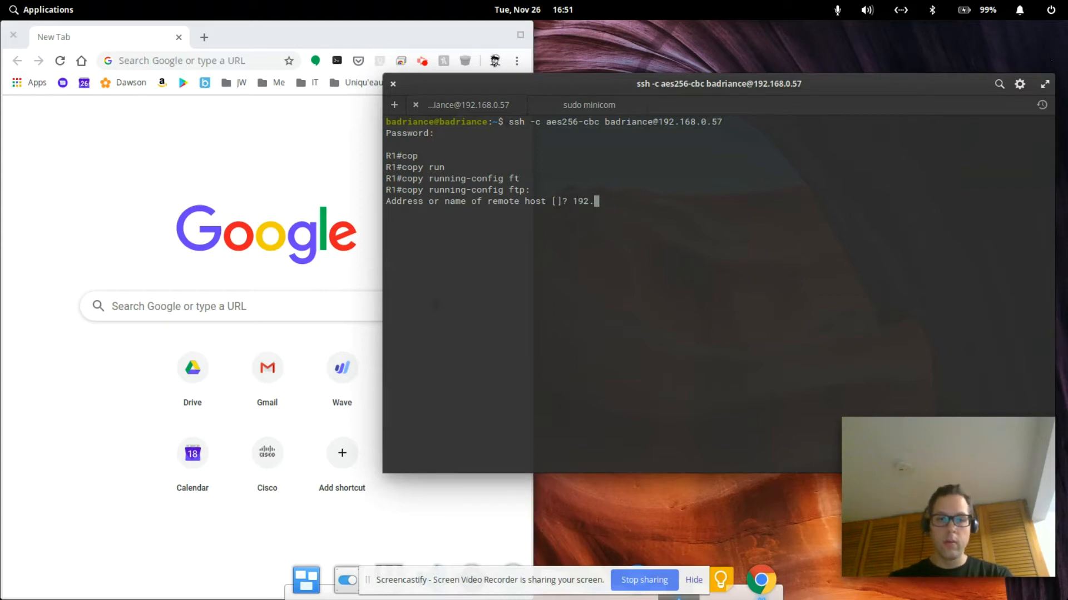
text(168.0.36)
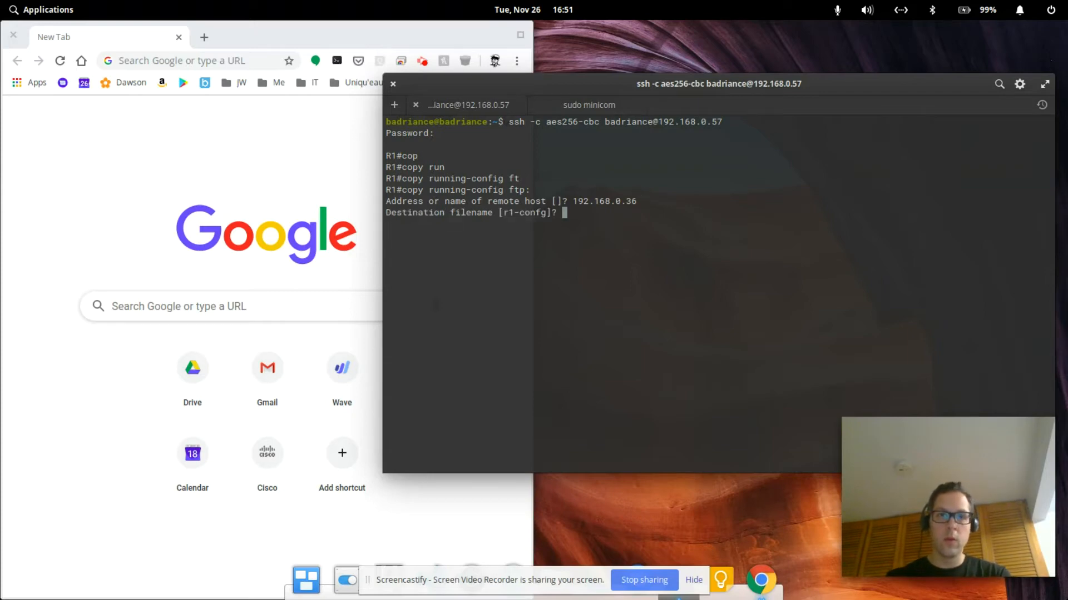
text(R1_)
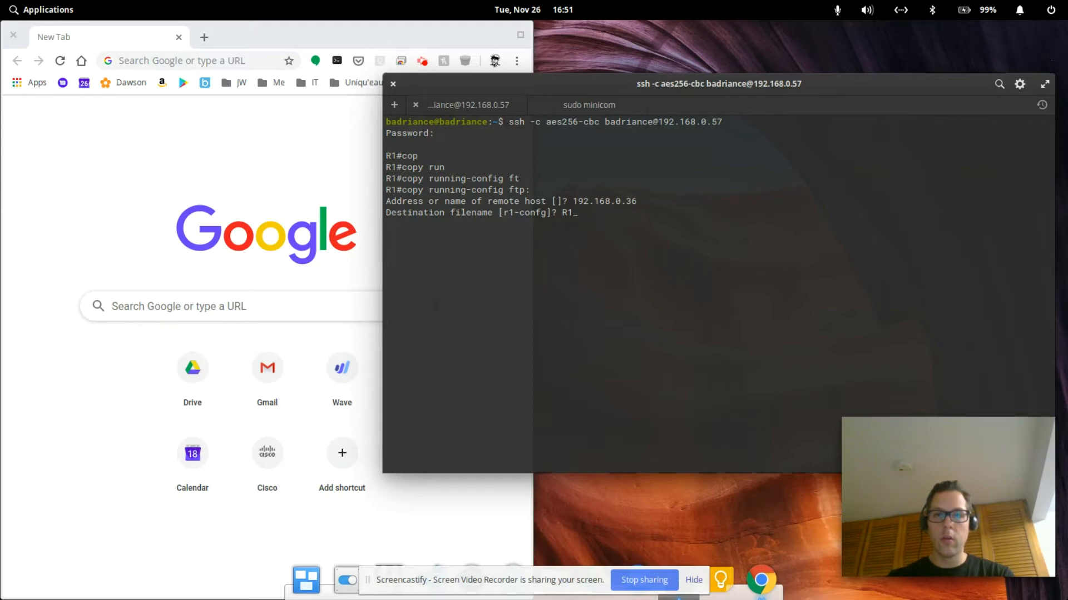
text(config)
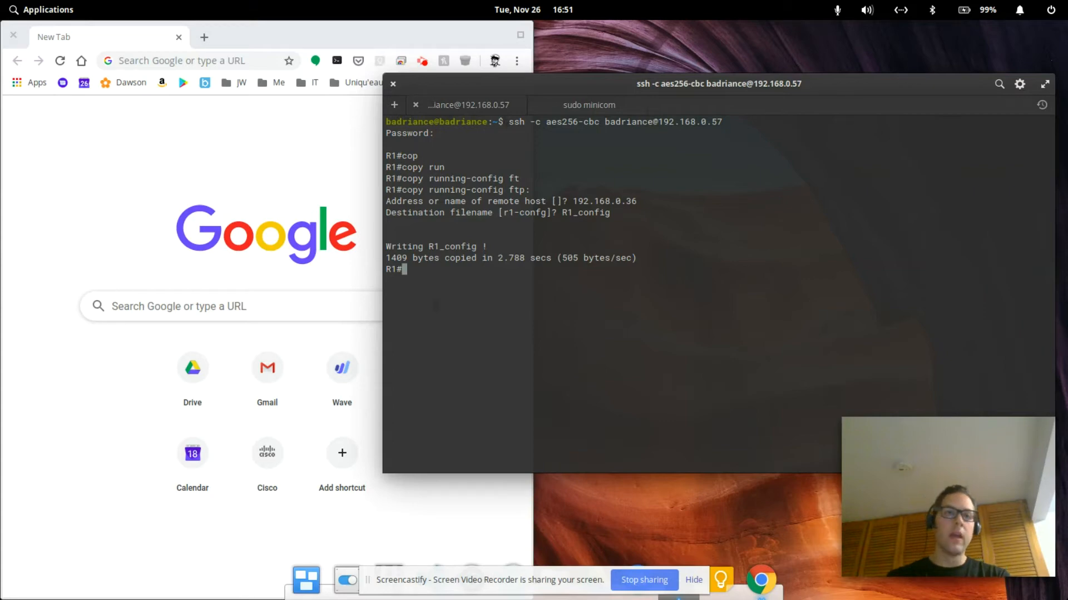
- Load ftp://192.168.0.36 and confirm R1_config (1.4 kB) appears in the Index of / listing
click(171, 60)
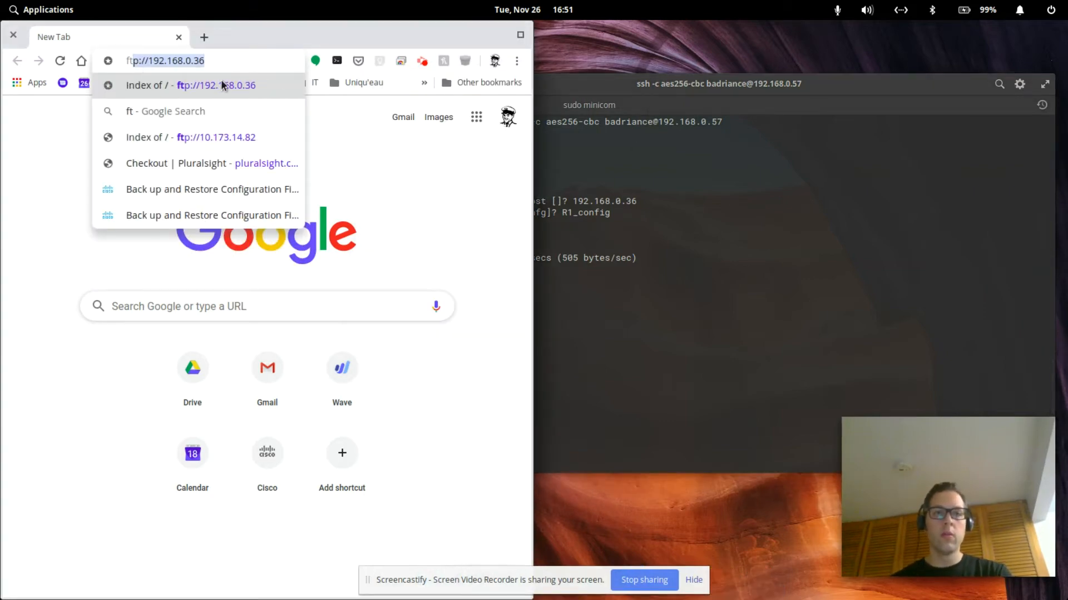
click(191, 85)
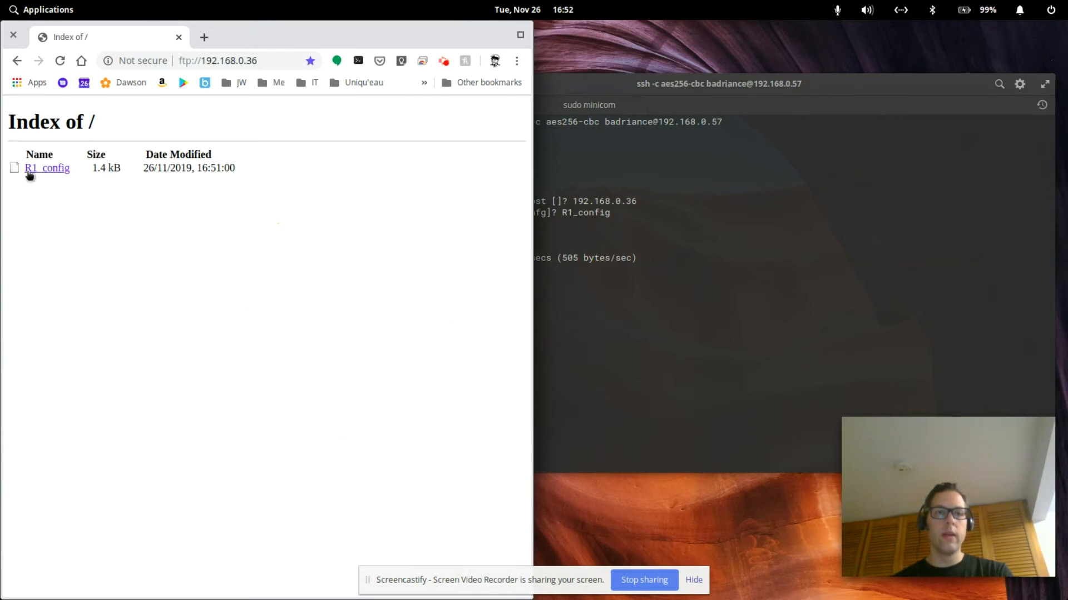
mouse_move(209, 170)
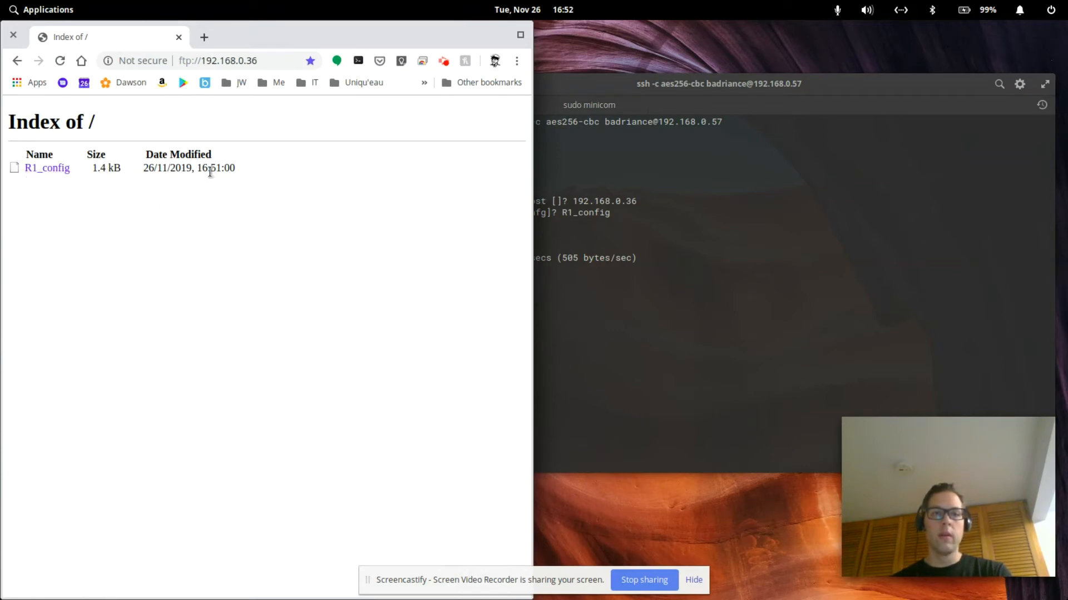
mouse_move(104, 229)
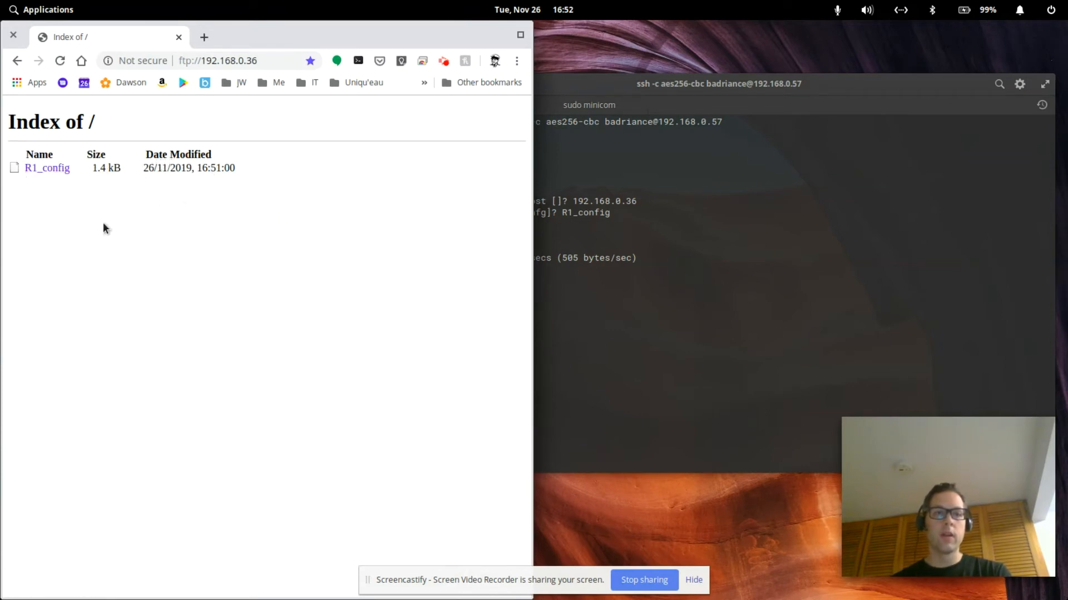
mouse_move(404, 92)
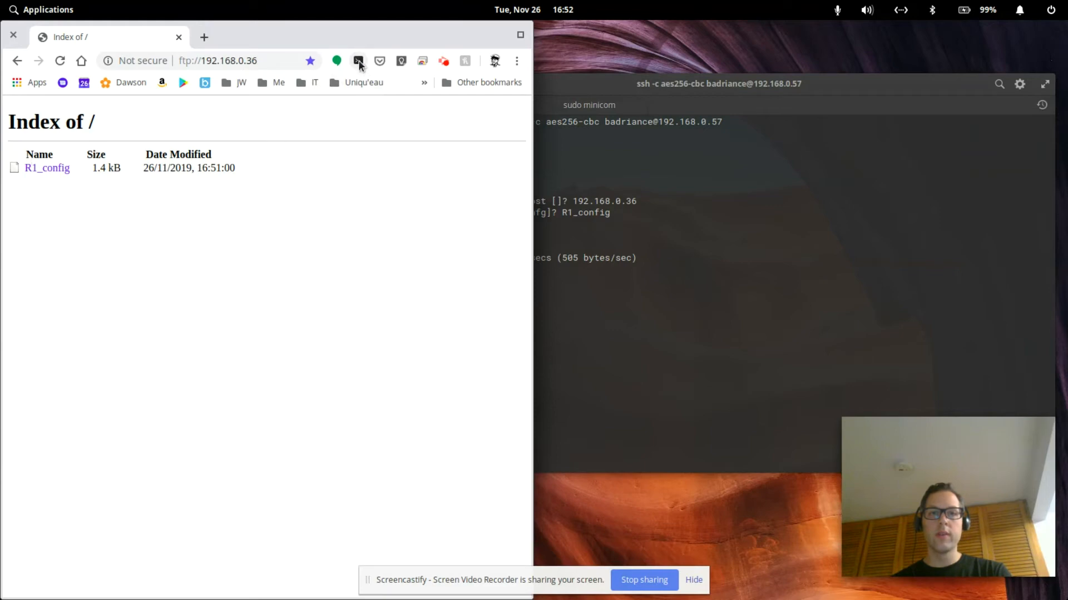
mouse_move(359, 60)
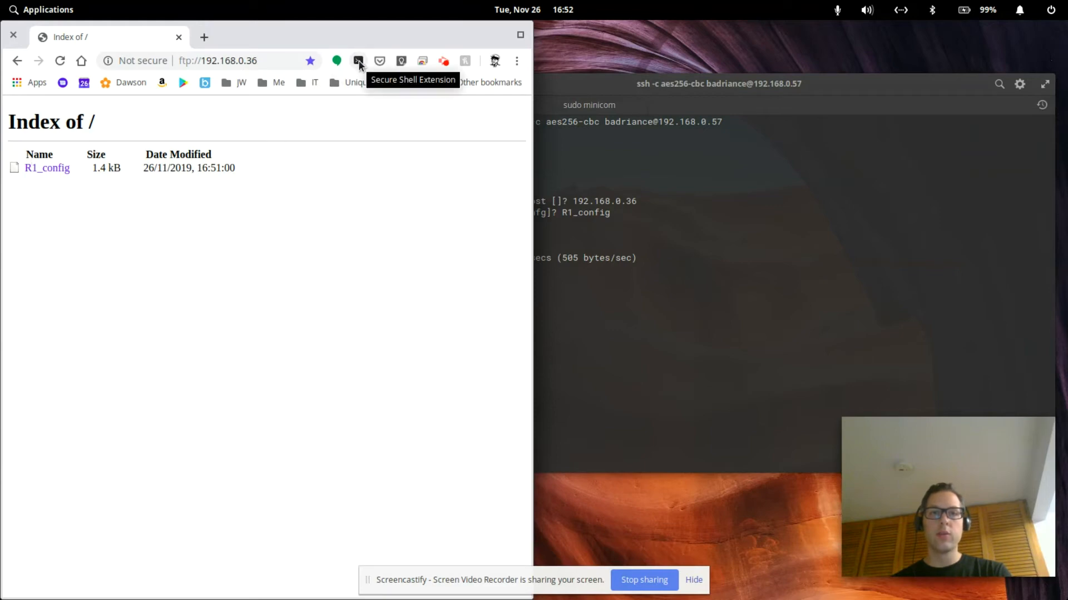
- In the Raspberry Pi shell session, list the home folder and confirm R1_config is present
click(359, 61)
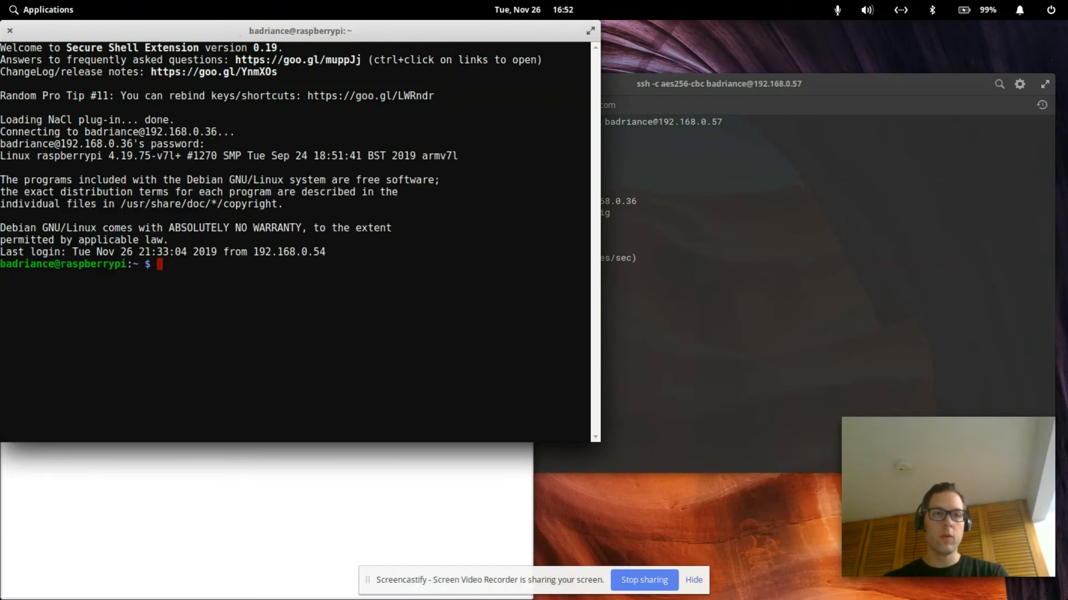
text(ls)
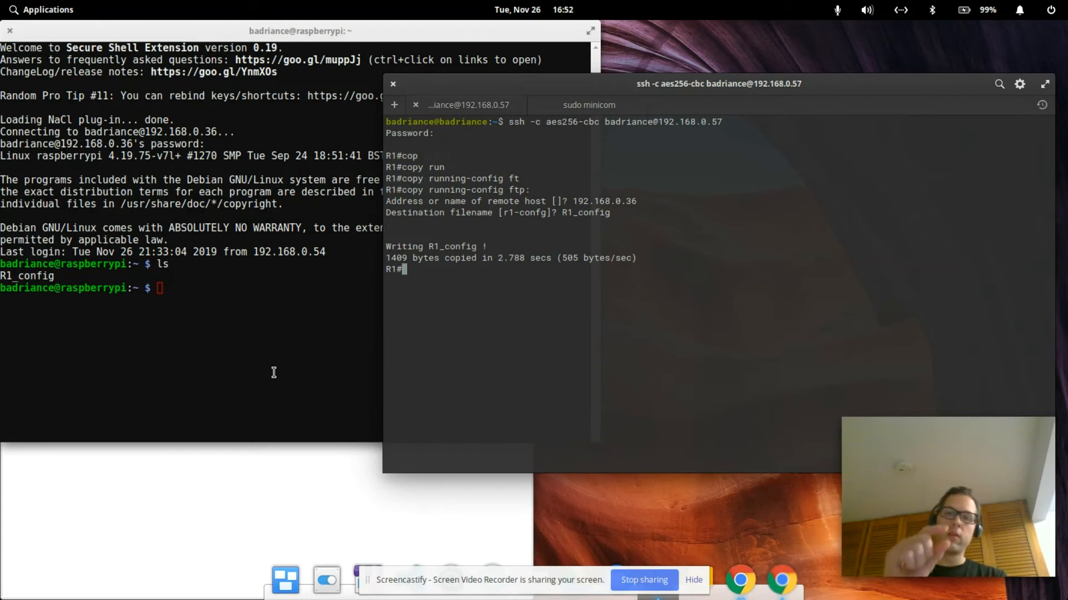
mouse_move(322, 368)
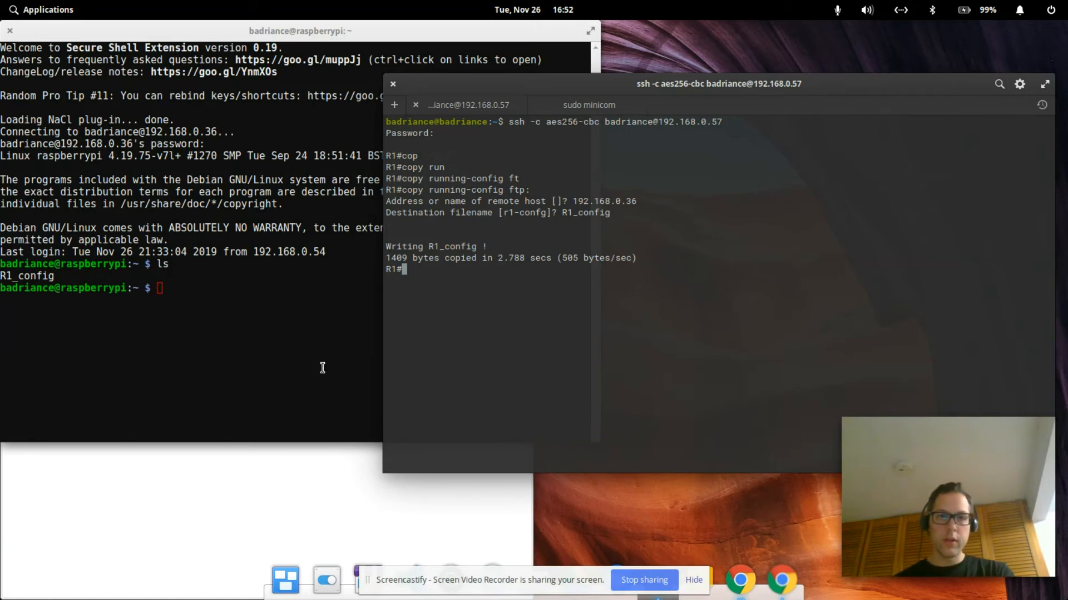
- Start copy ftp: running-config from host 192.168.0.36 with source file R1_config
text(copy ftp: r)
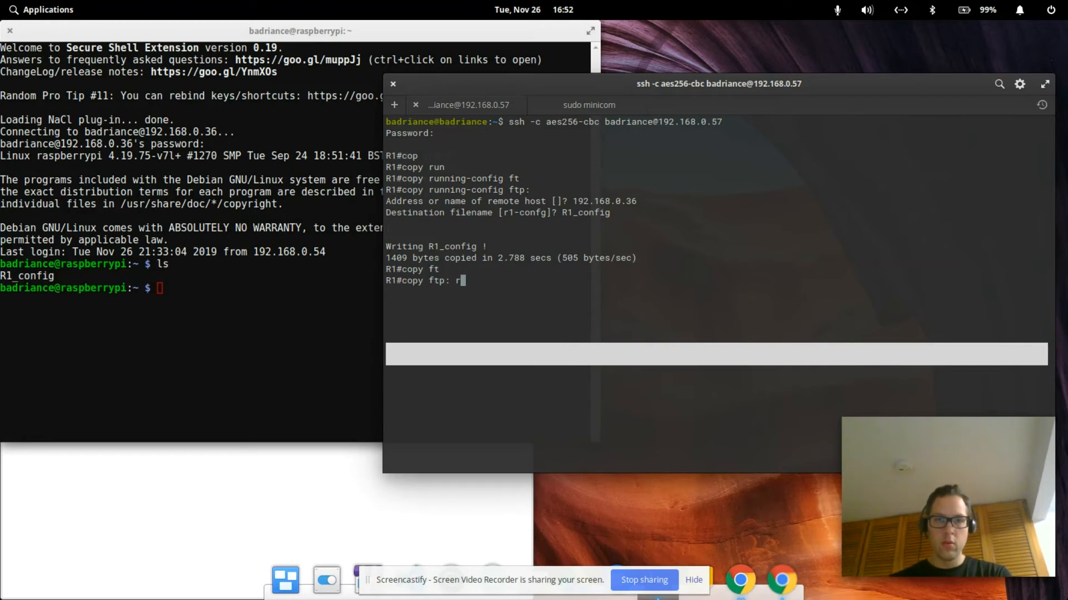
text(unning-config)
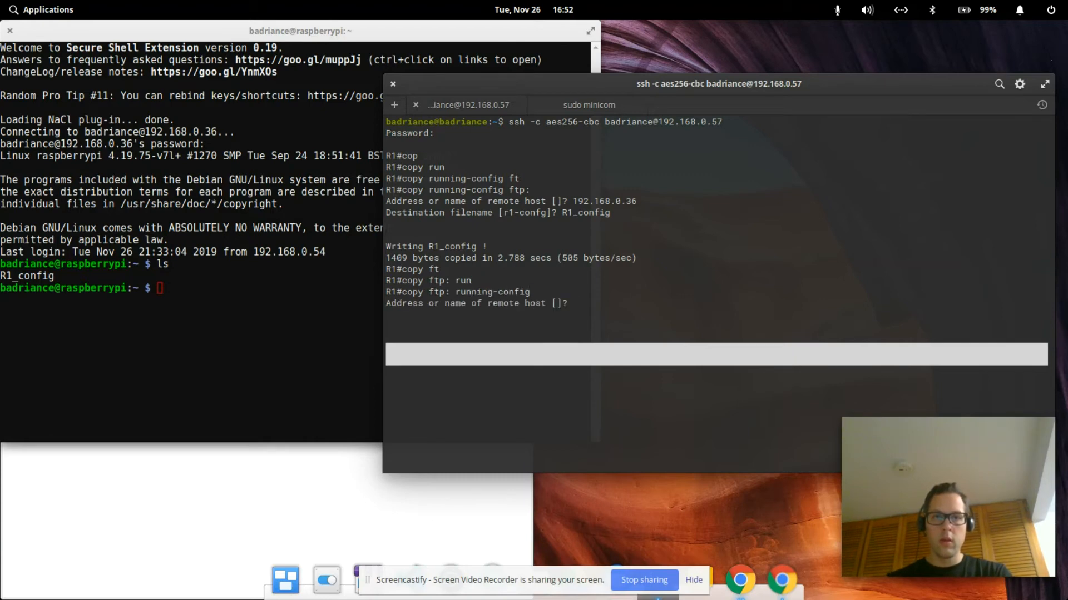
text(192.1)
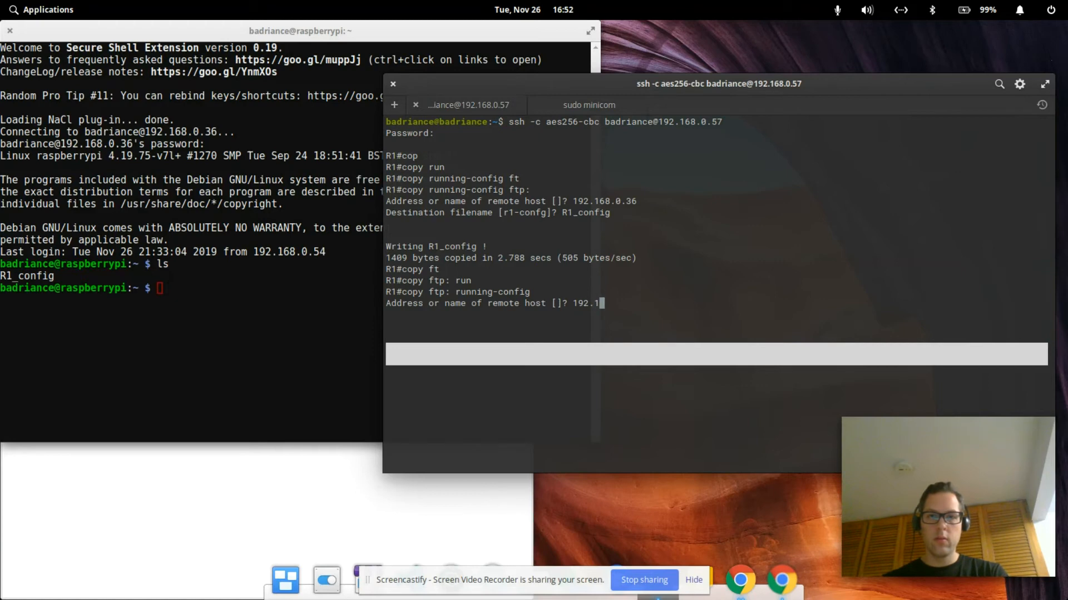
text(68.)
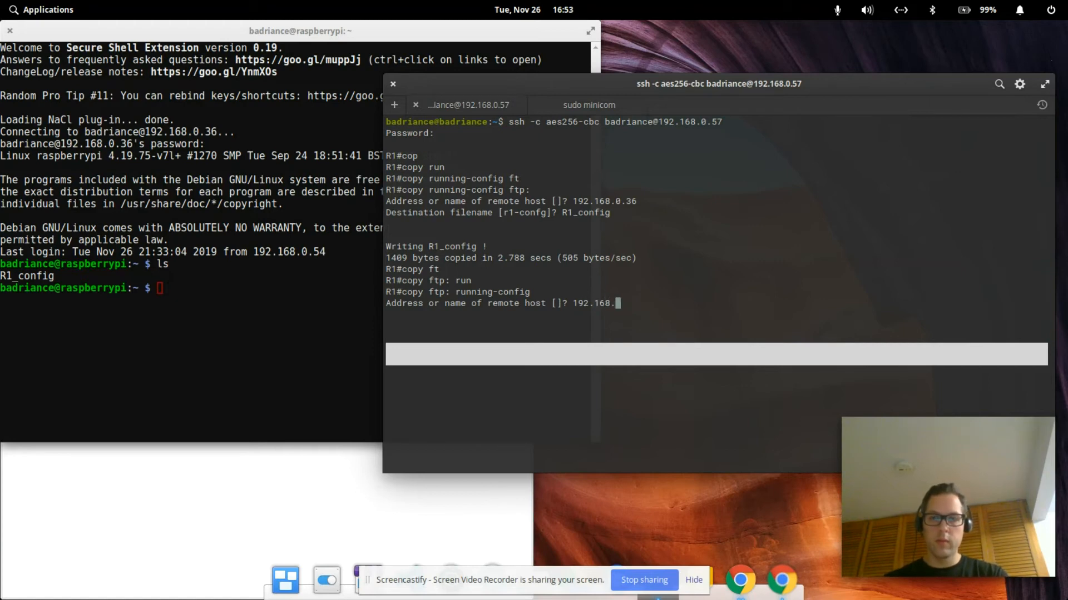
text(36)
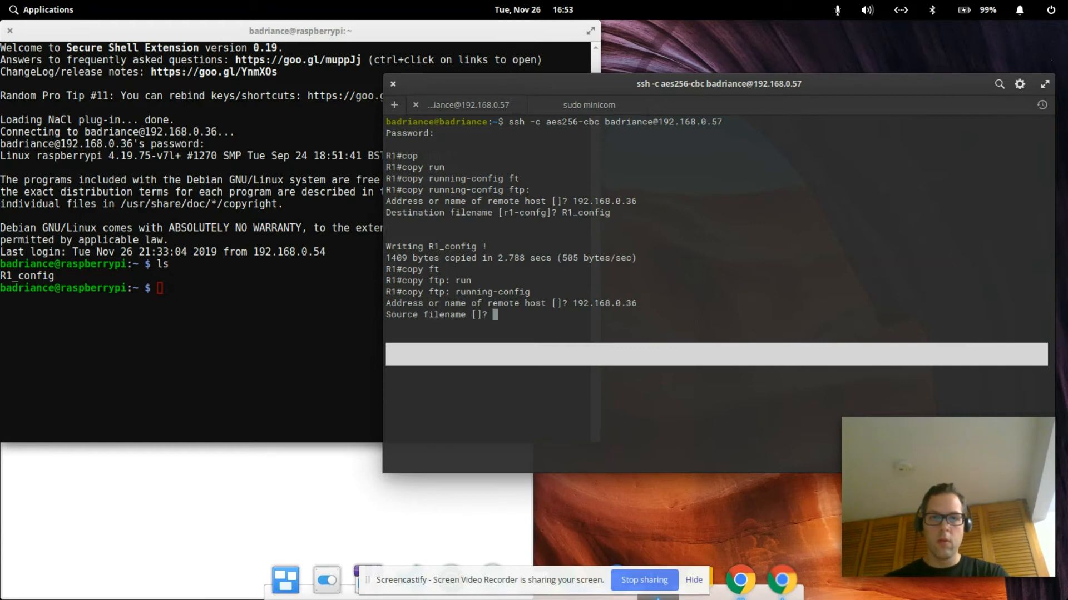
text(R)
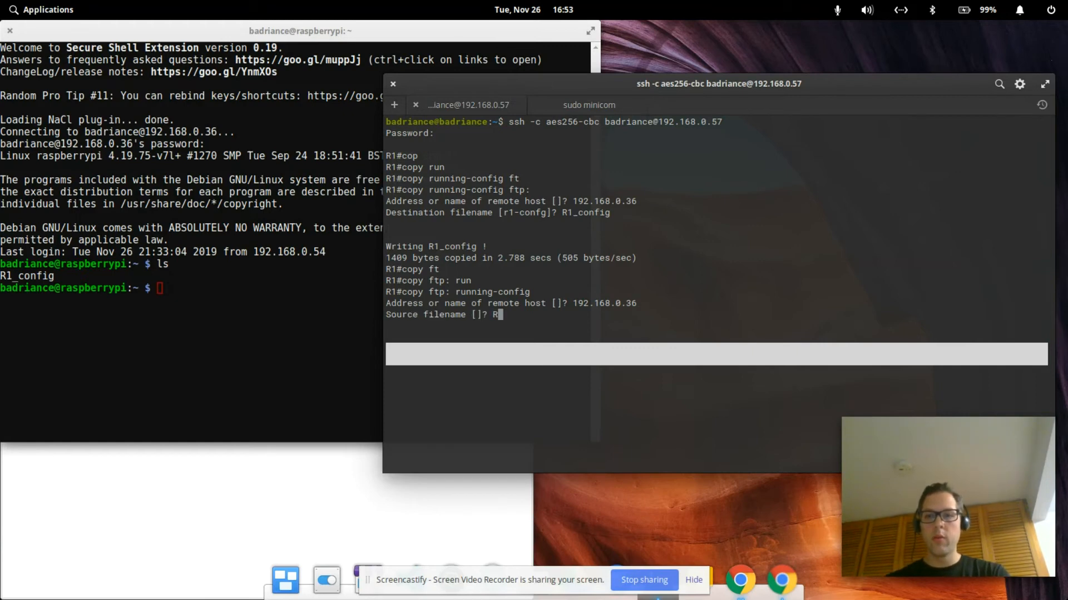
text(1)
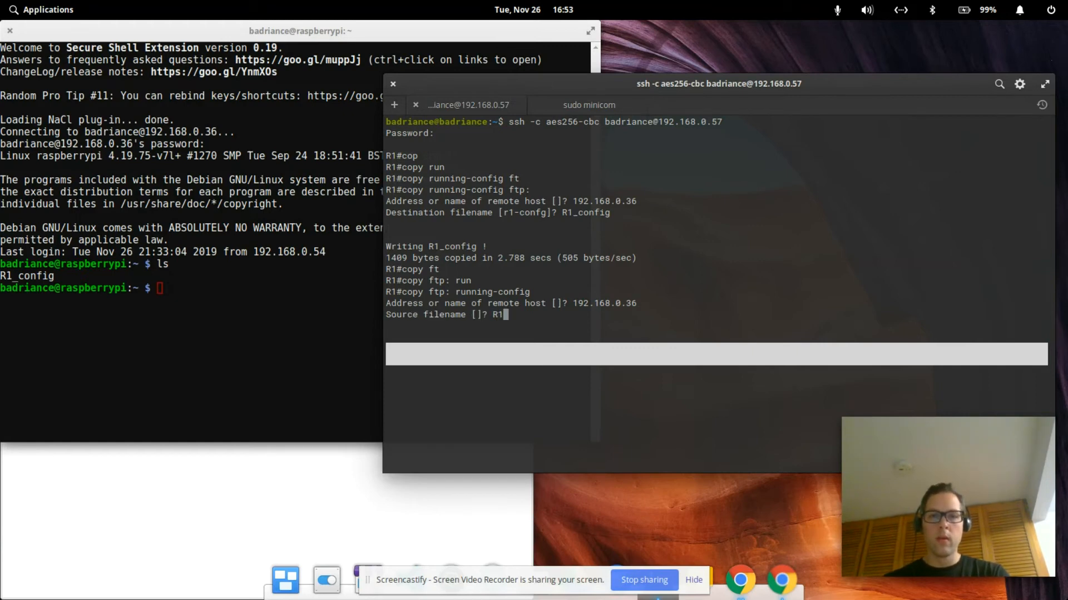
- Finish the source name and set the destination to running-config, completing the restore
text(_c)
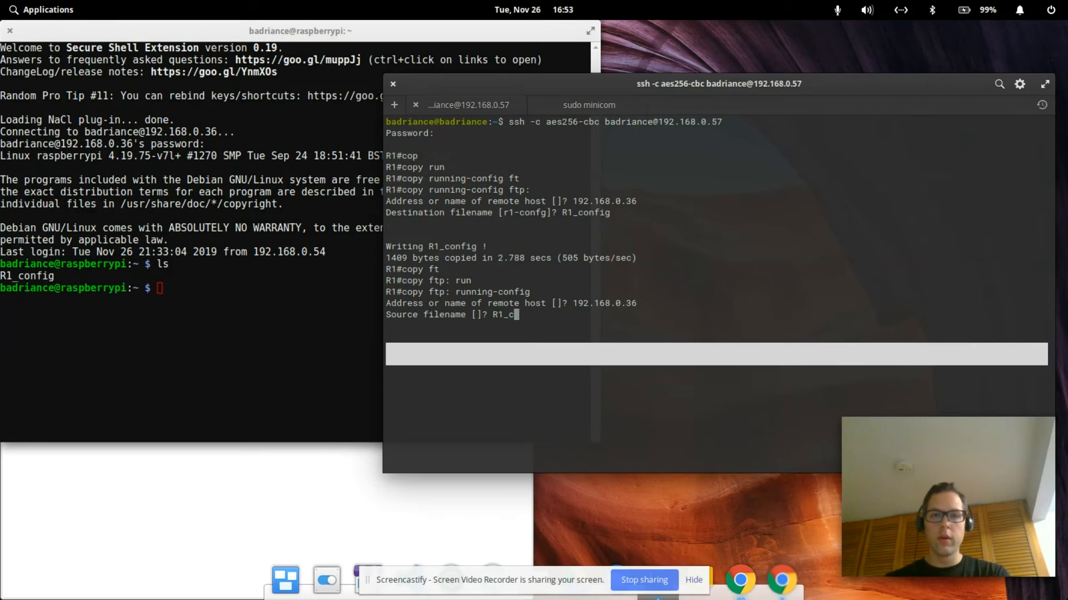
text(onfig)
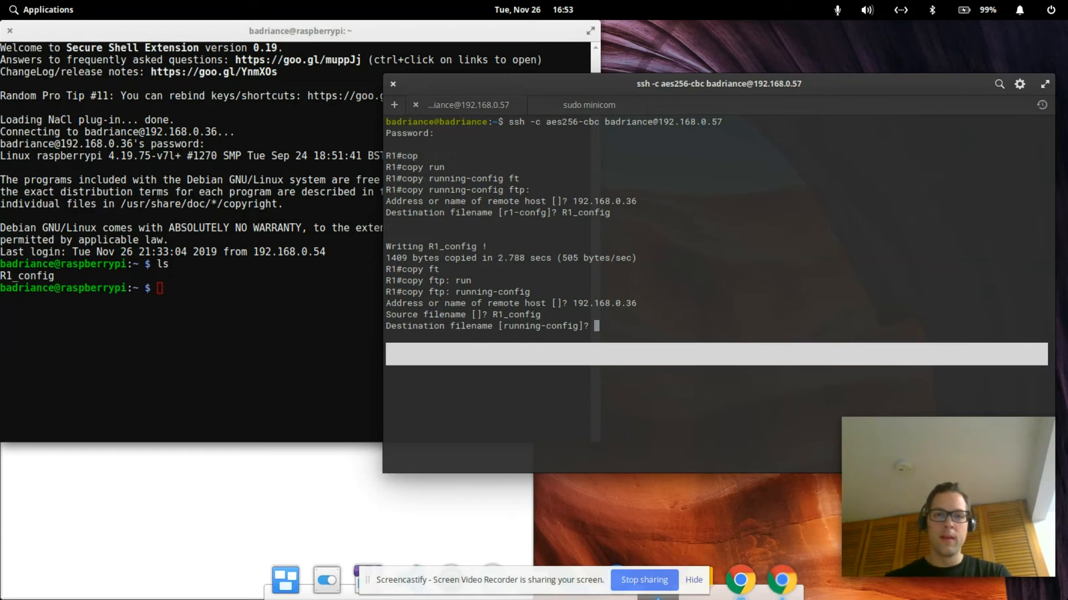
text(r)
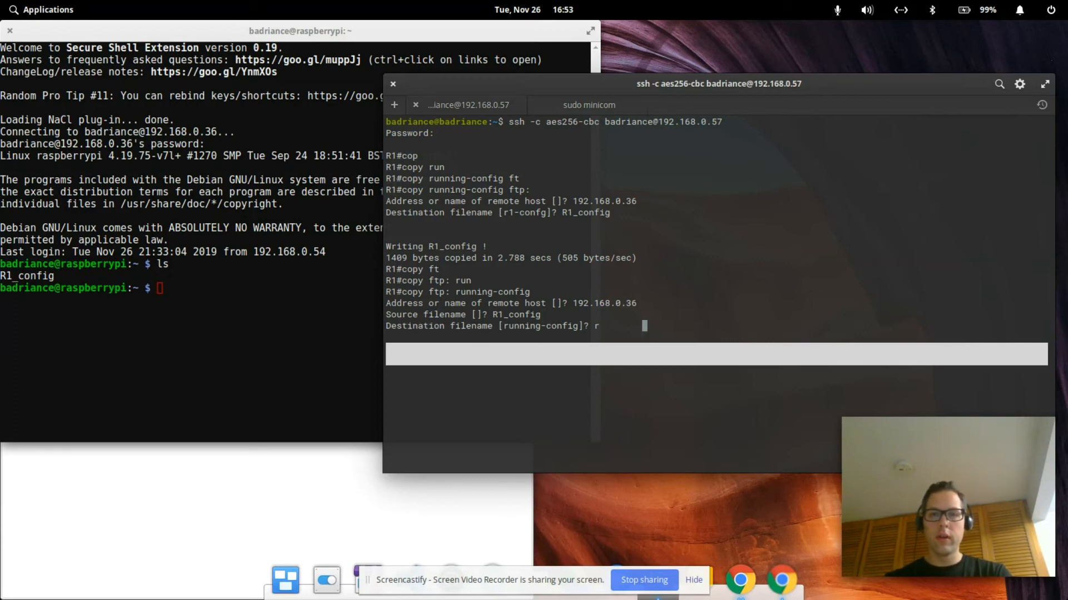
text(un)
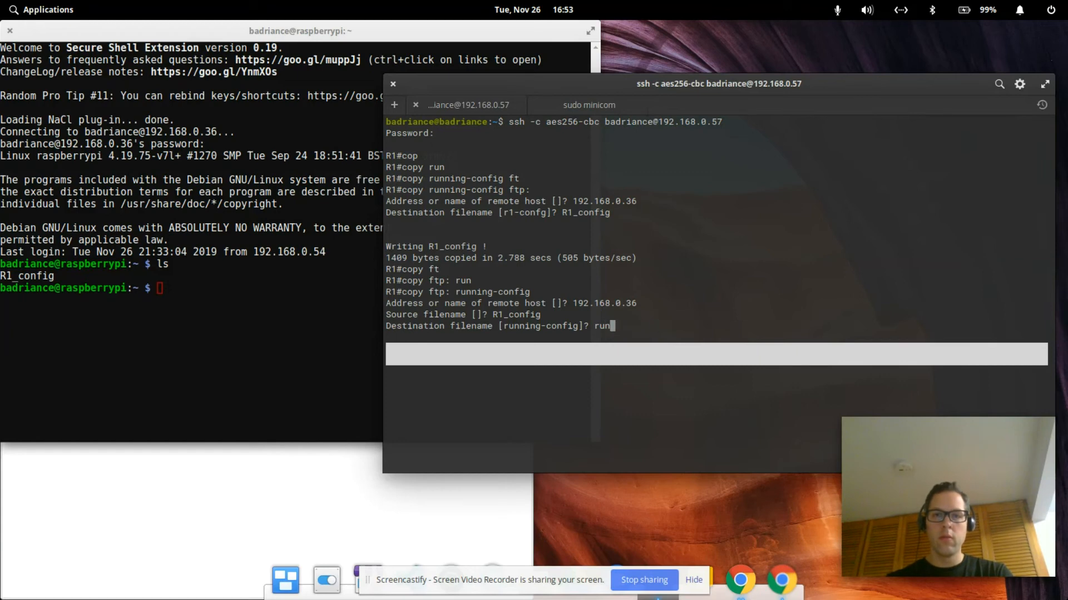
key(BackSpace)
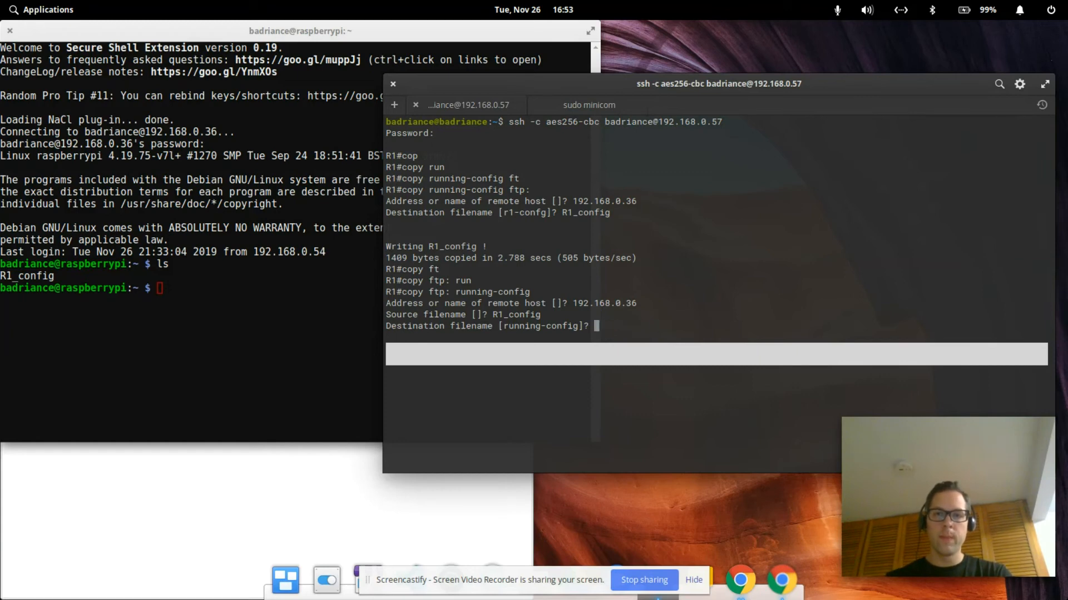
text(running)
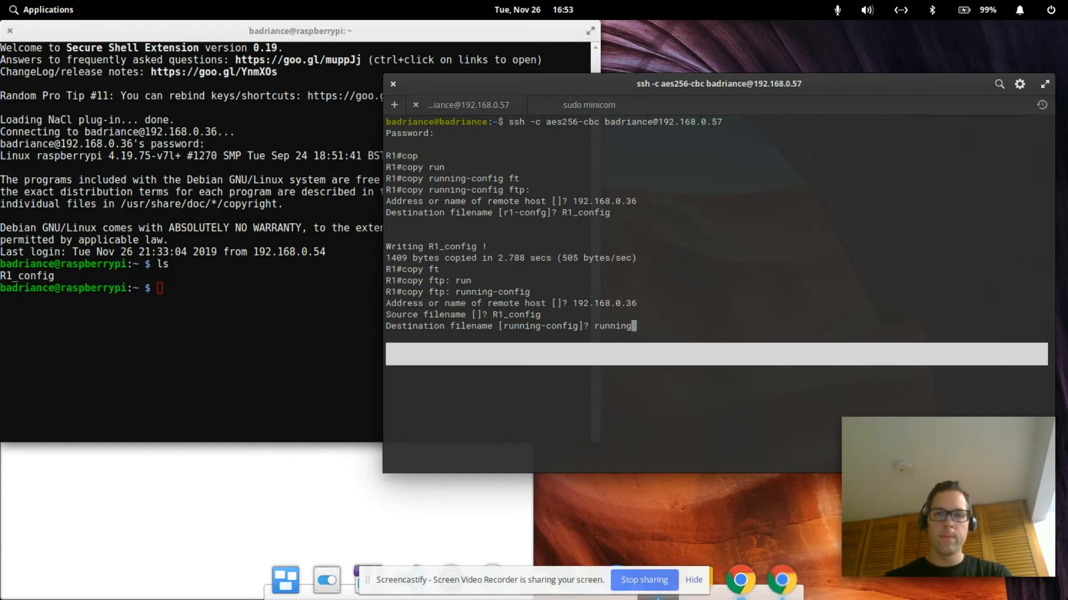
text(-config]? running-config)
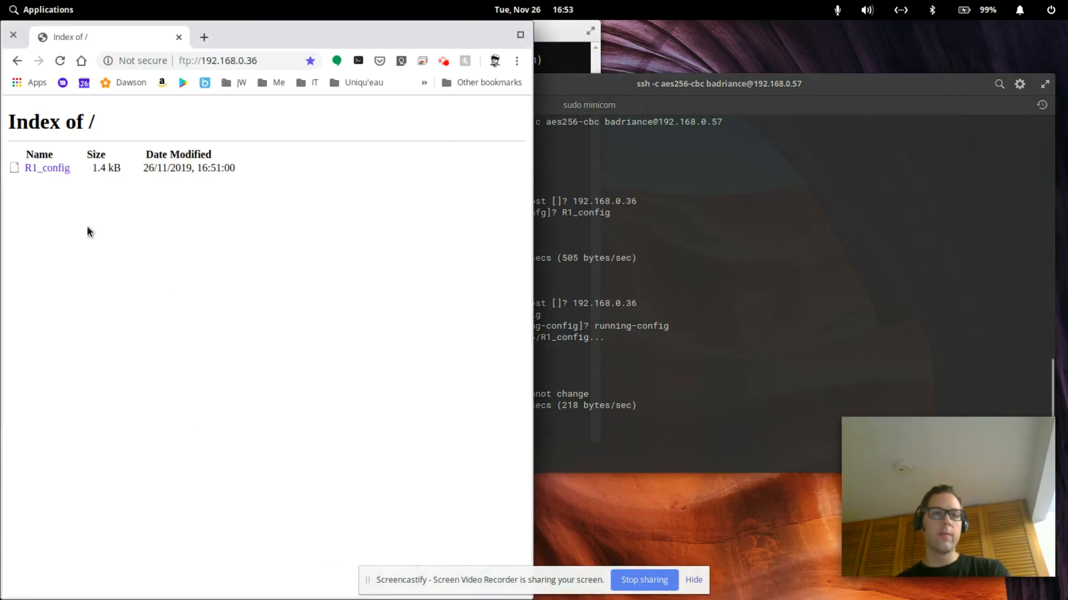
- Download R1_config (1.4 kB) from the ftp://192.168.0.36 listing
click(46, 168)
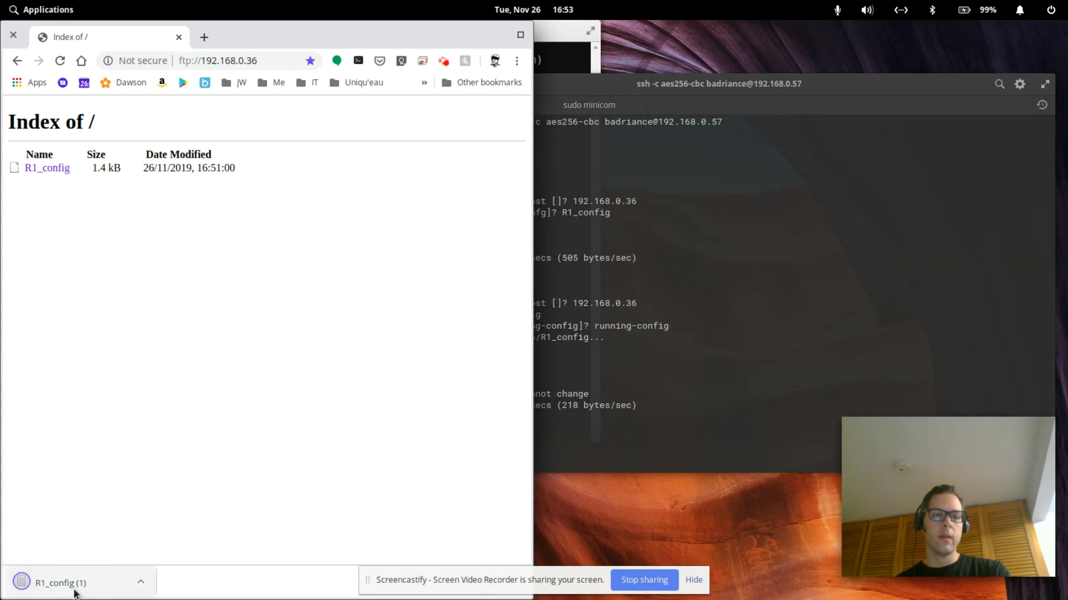